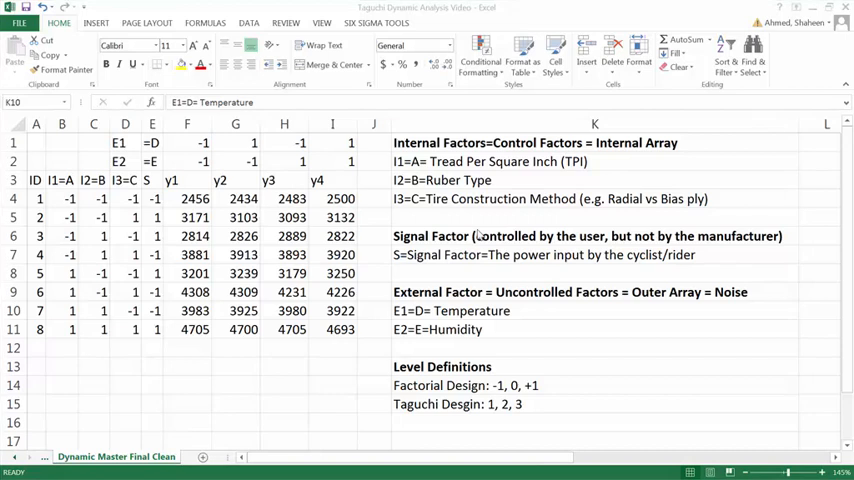
{"action": "mouse_move", "coordinate": [482, 236]}
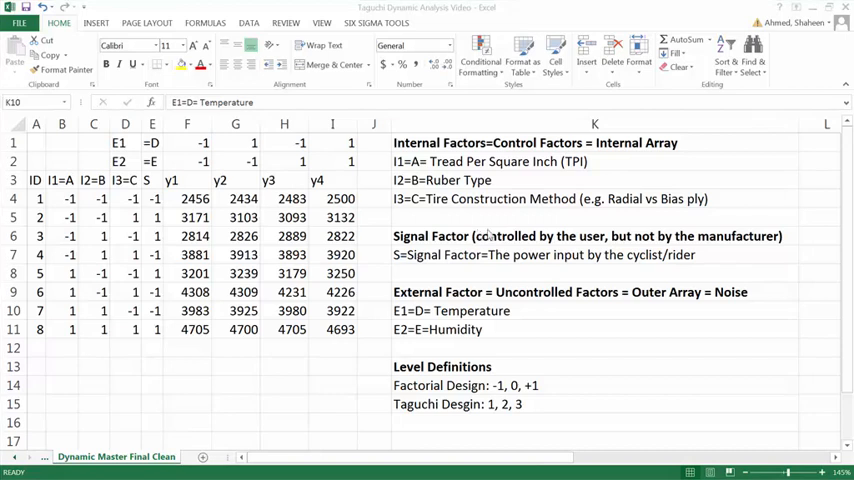
{"action": "mouse_move", "coordinate": [420, 224]}
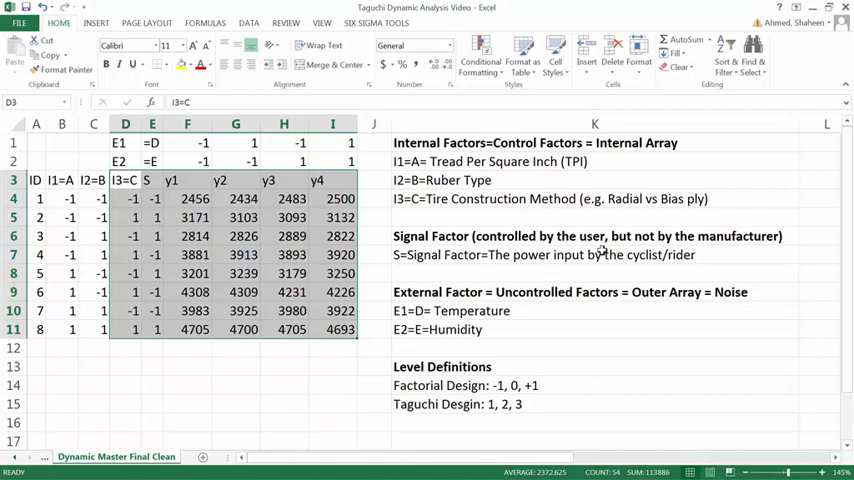
{"action": "mouse_move", "coordinate": [408, 156]}
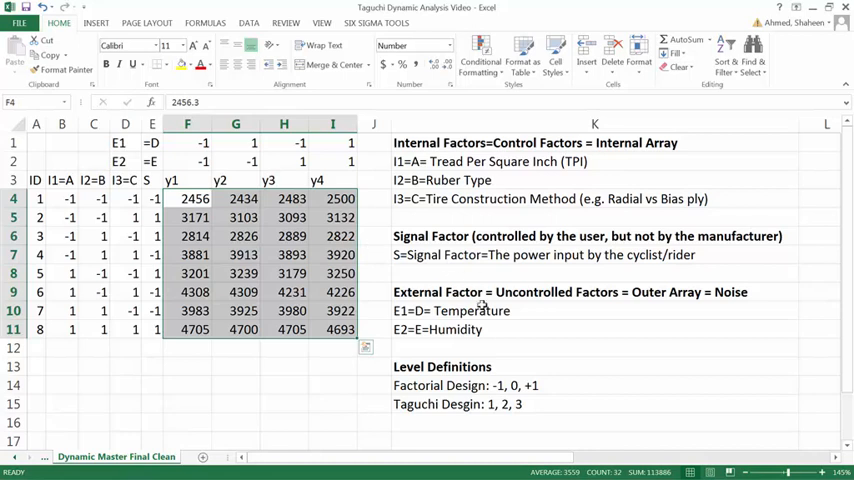
Step: Review the noise-factor notes and I1–I3 level definitions, then select the factor level values for copying
{"action": "left_click", "coordinate": [590, 292]}
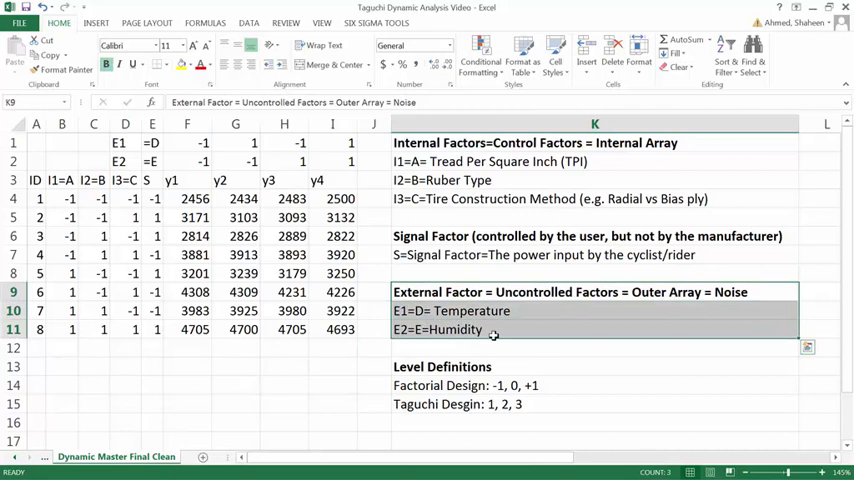
{"action": "left_click", "coordinate": [596, 312]}
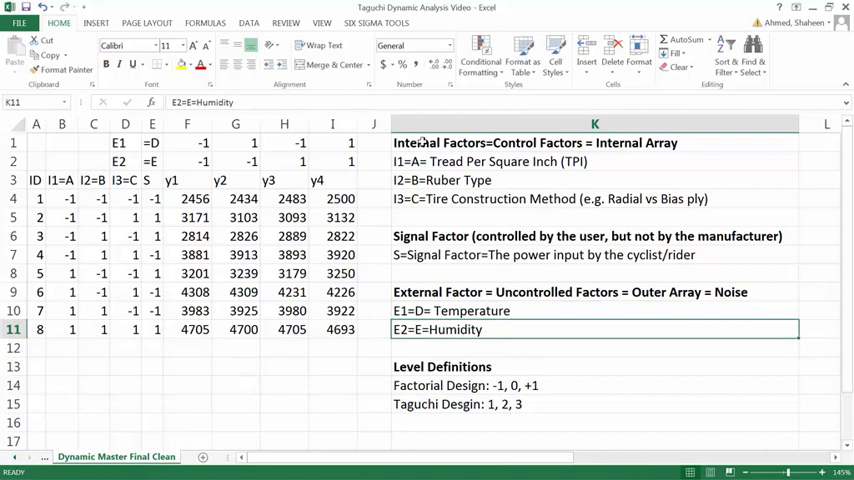
{"action": "left_click_drag", "start_coordinate": [596, 142], "coordinate": [596, 198]}
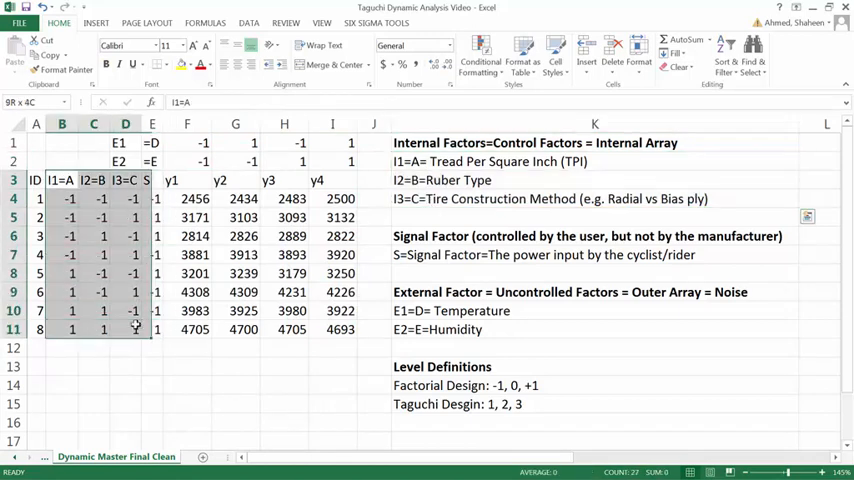
{"action": "left_click", "coordinate": [596, 254]}
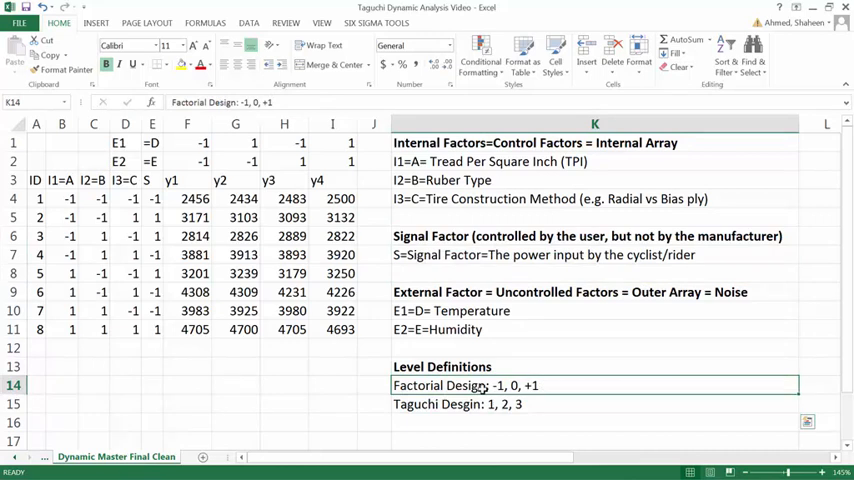
{"action": "left_click", "coordinate": [596, 404]}
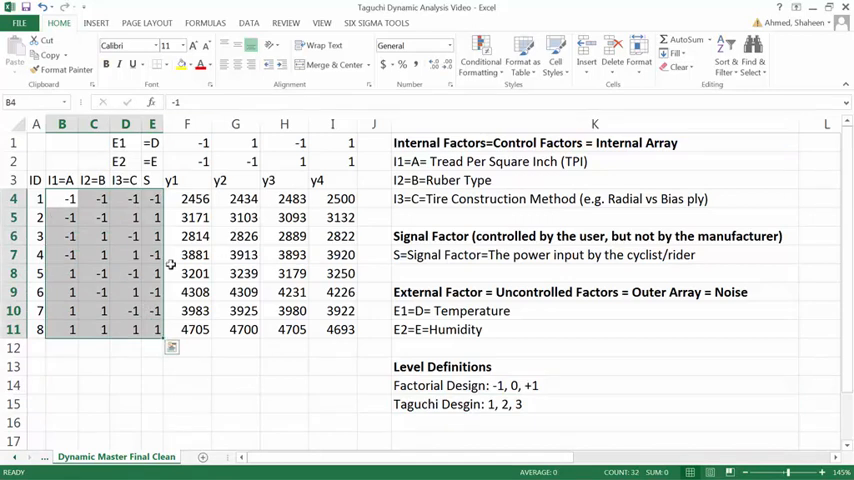
{"action": "mouse_move", "coordinate": [214, 216]}
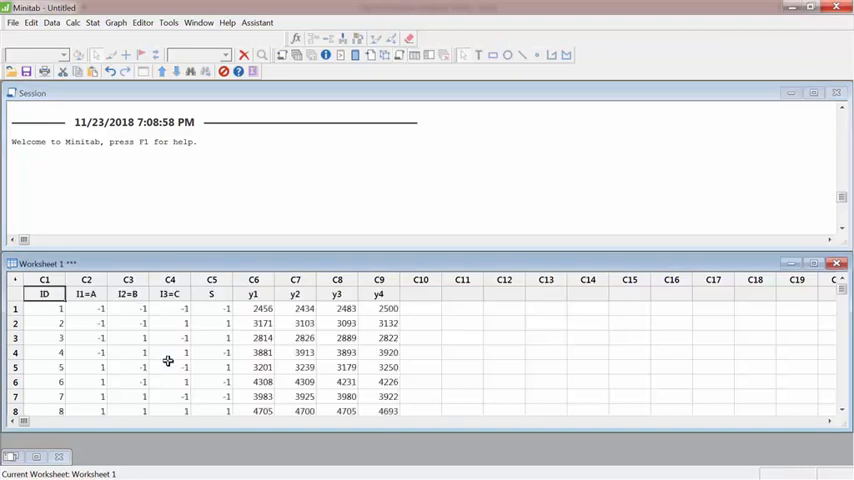
Step: Start Analyze Taguchi Design from Stat > DOE and agree to supply the design information
{"action": "left_click", "coordinate": [92, 22]}
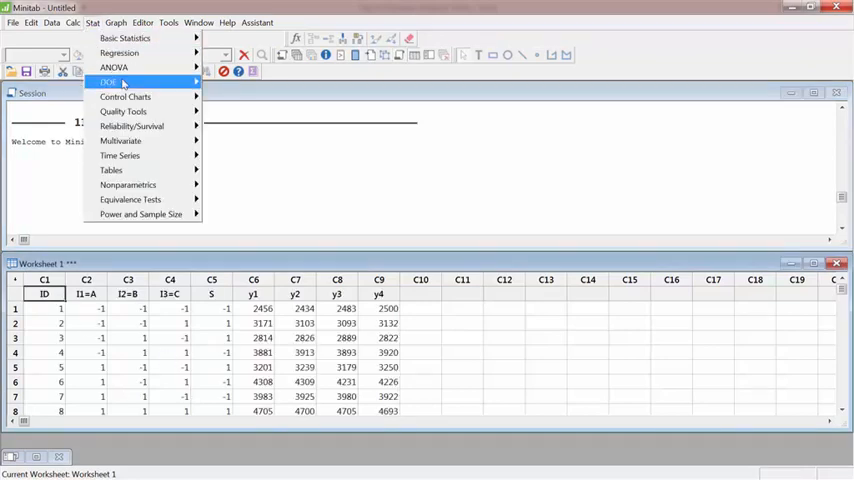
{"action": "mouse_move", "coordinate": [232, 128]}
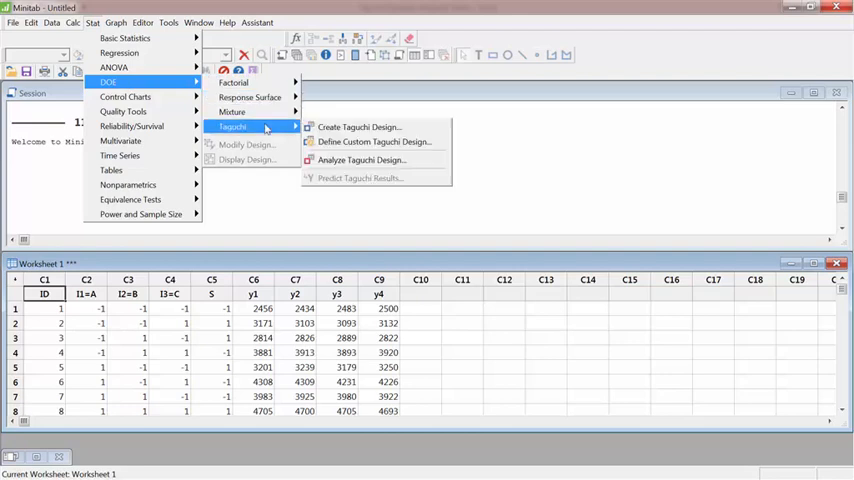
{"action": "left_click", "coordinate": [360, 160]}
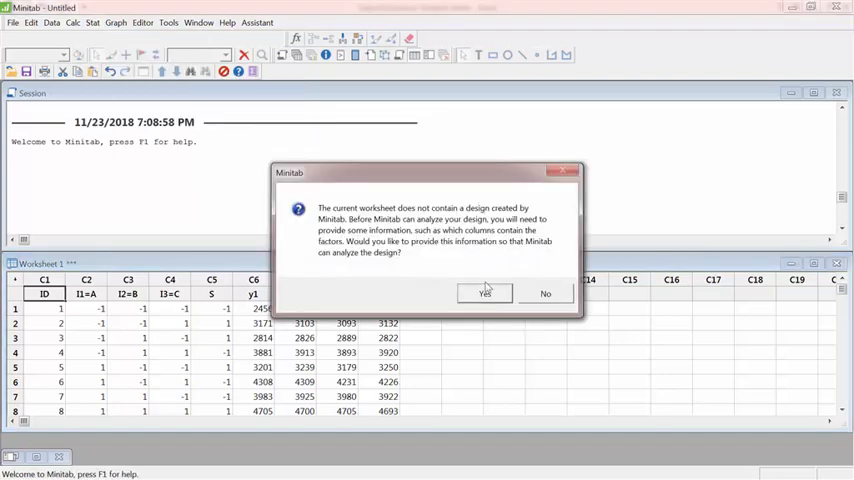
{"action": "left_click", "coordinate": [484, 292]}
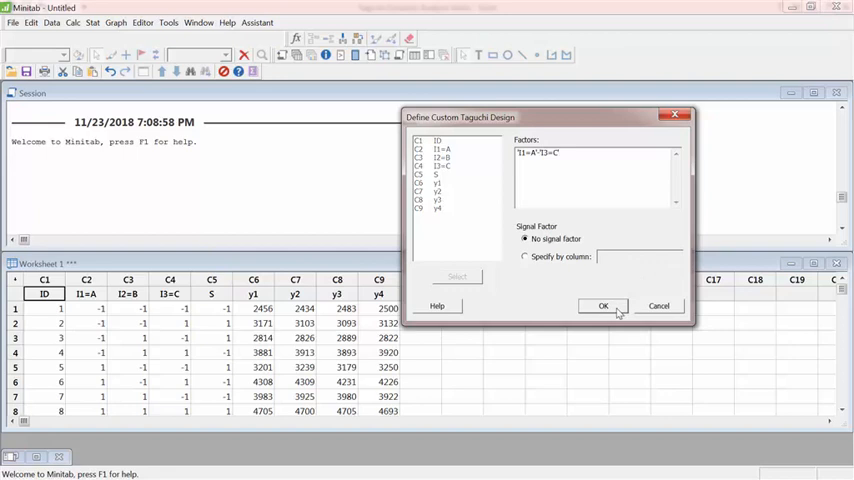
Step: Confirm I1=A, I2=B, I3=C as factors and add y1–y4 as the response data
{"action": "left_click", "coordinate": [602, 306]}
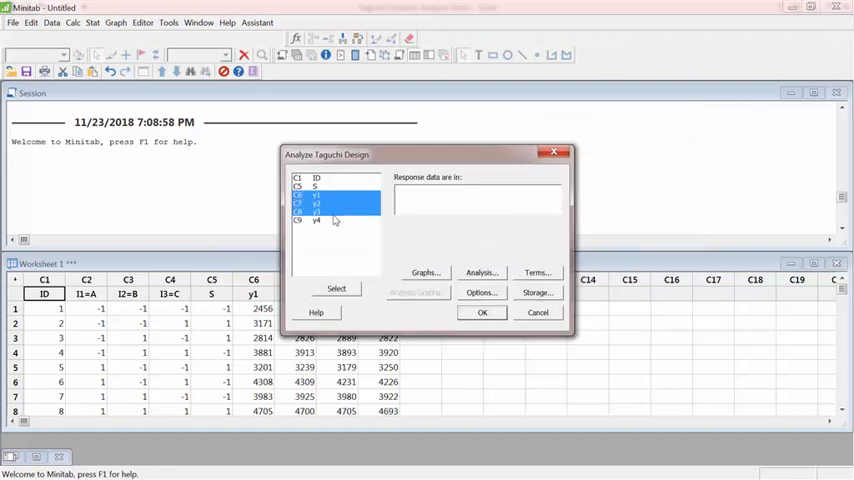
{"action": "left_click", "coordinate": [336, 288]}
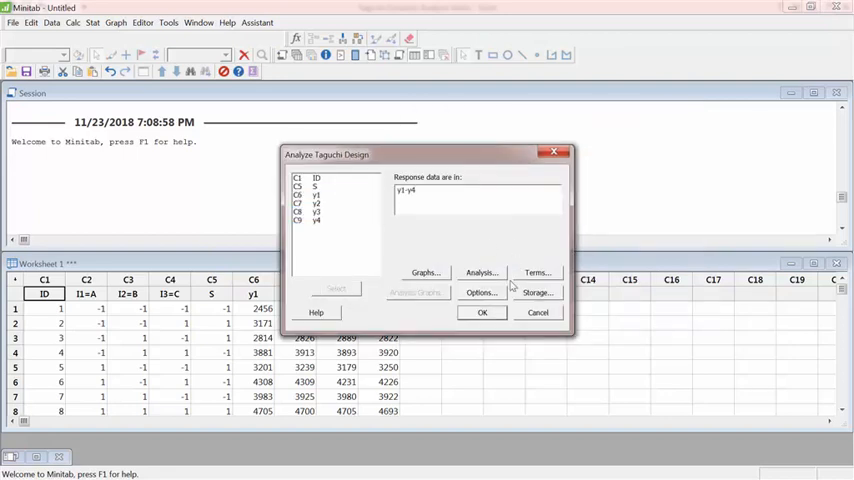
{"action": "left_click", "coordinate": [424, 272]}
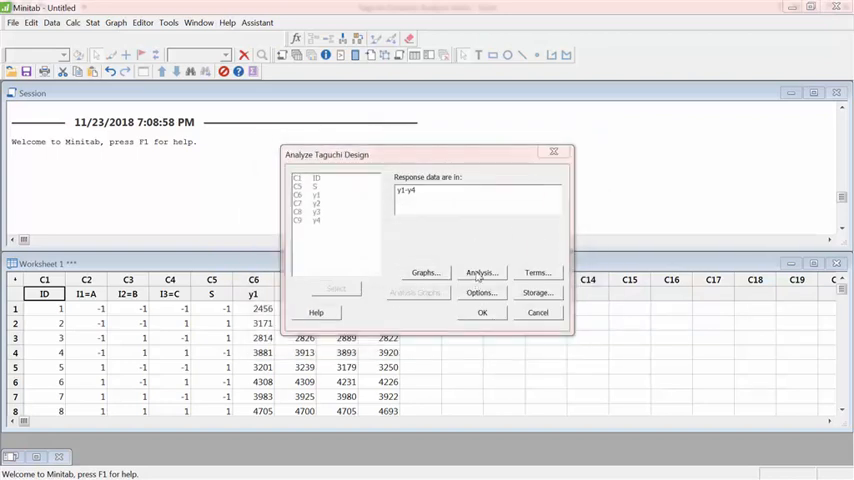
Step: Set the signal-to-noise ratio option to Larger is better
{"action": "left_click", "coordinate": [480, 272]}
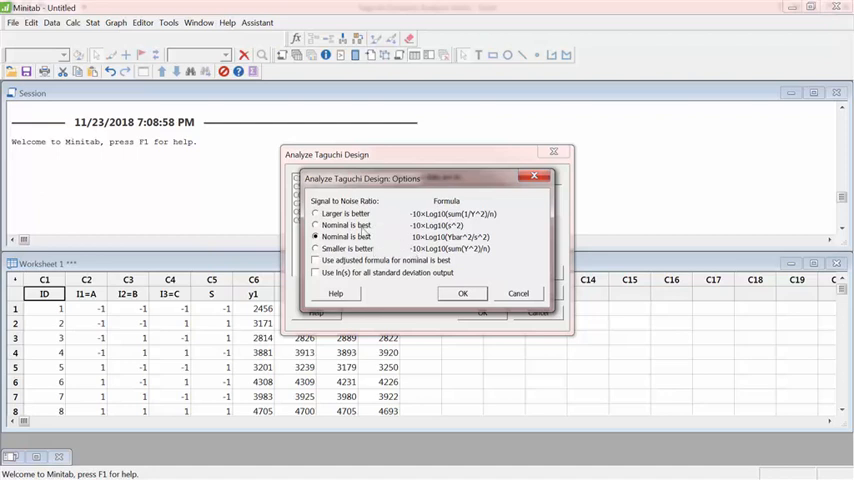
{"action": "left_click", "coordinate": [316, 214]}
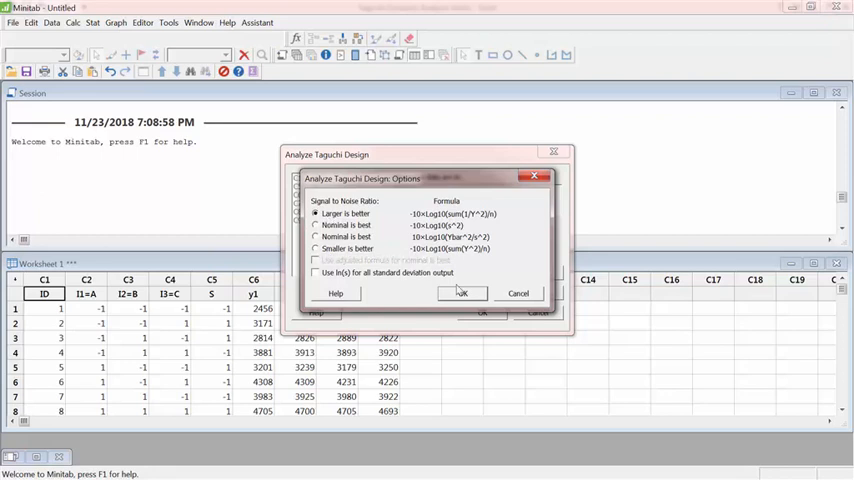
{"action": "left_click", "coordinate": [462, 292]}
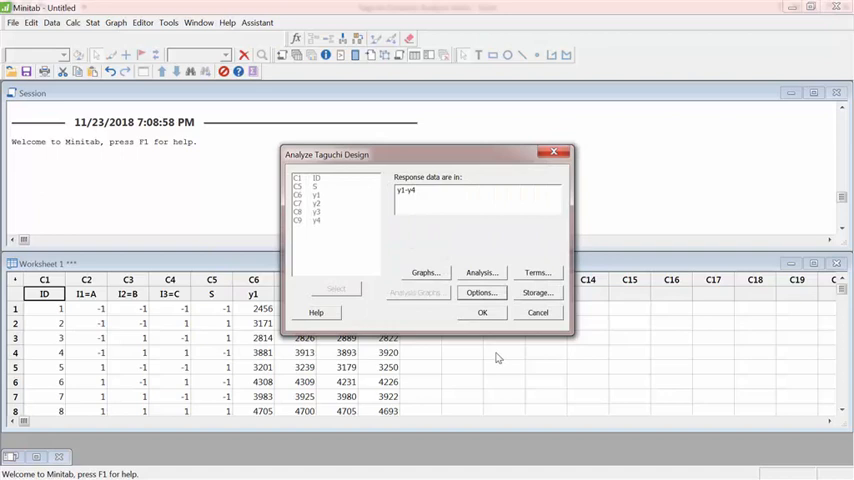
Step: Run the analysis to produce the S/N and means response tables with main effects plots
{"action": "left_click", "coordinate": [482, 312]}
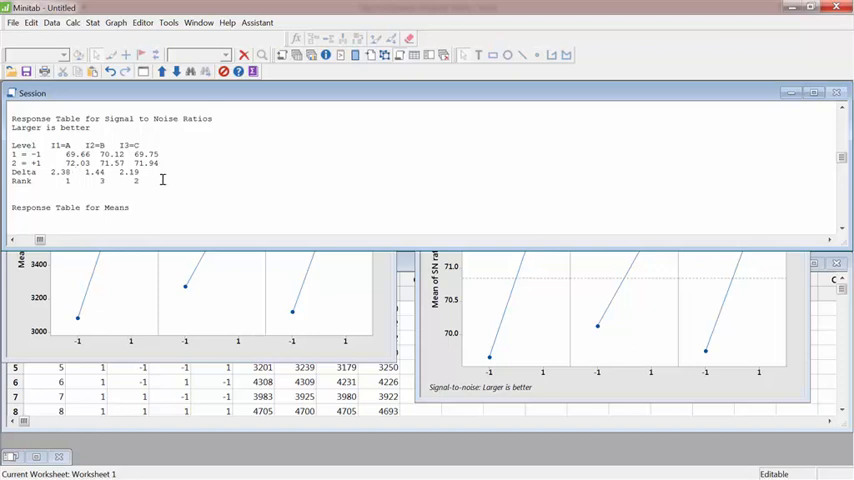
{"action": "left_click_drag", "start_coordinate": [12, 118], "coordinate": [140, 180]}
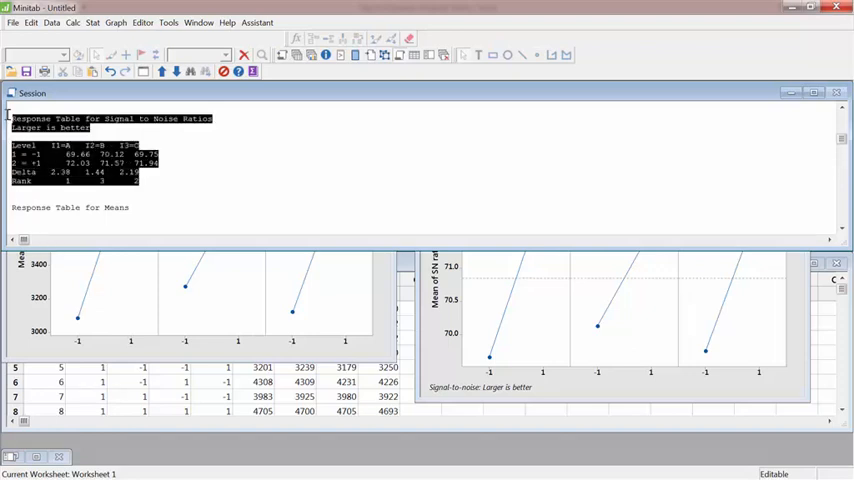
{"action": "scroll", "scroll_direction": "down", "scroll_amount": 3}
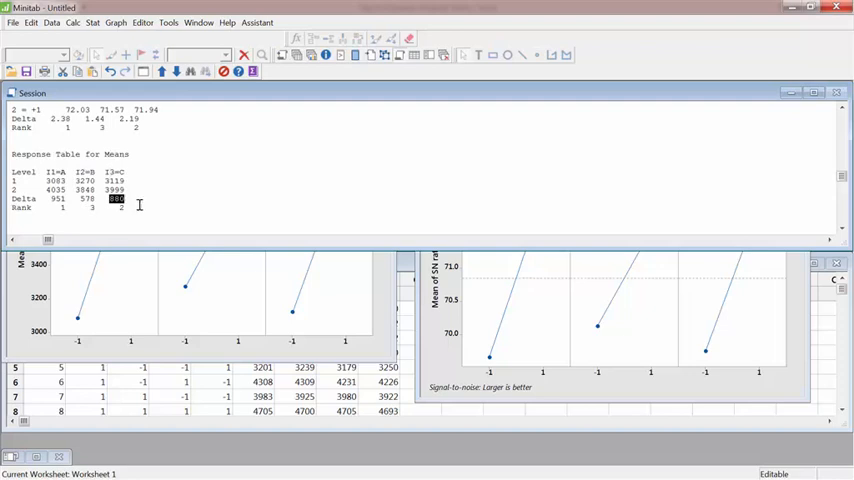
{"action": "left_click_drag", "start_coordinate": [12, 154], "coordinate": [124, 208]}
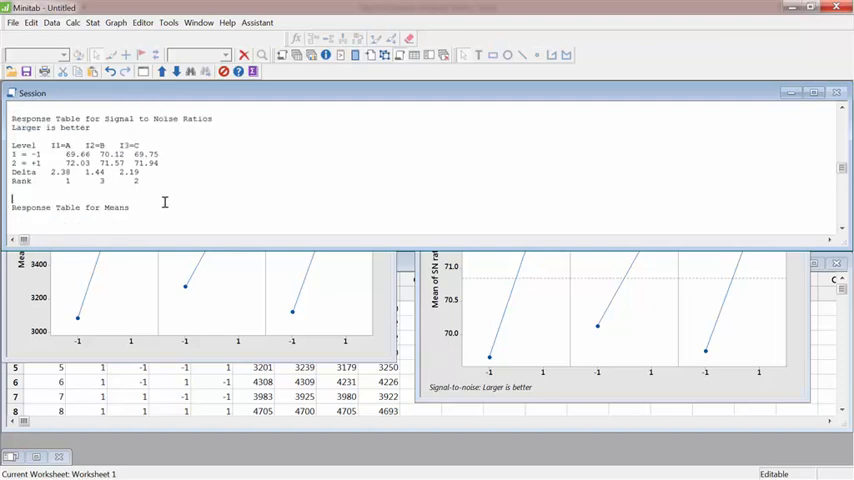
{"action": "left_click_drag", "start_coordinate": [14, 144], "coordinate": [140, 180]}
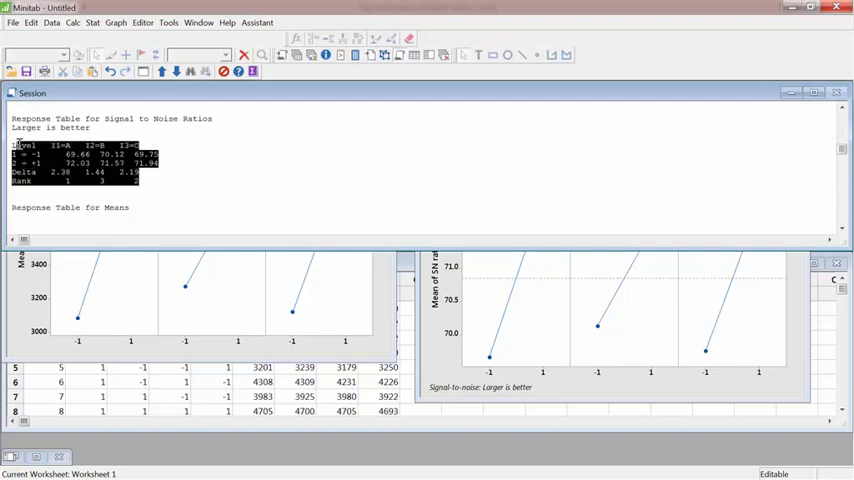